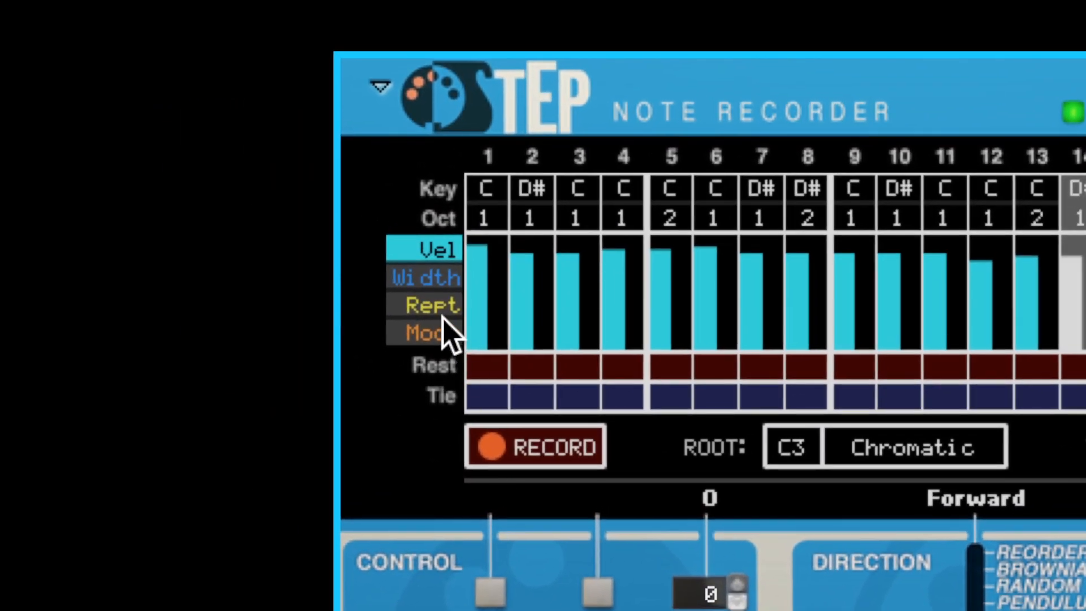
{"action": "mouse_move", "coordinate": [449, 264]}
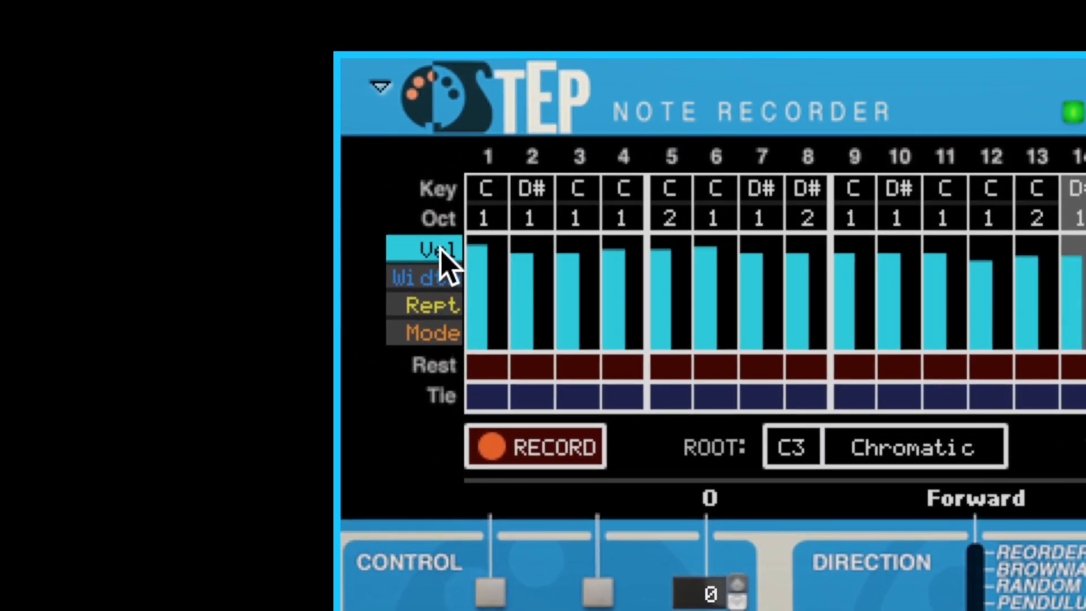
{"action": "mouse_move", "coordinate": [454, 343]}
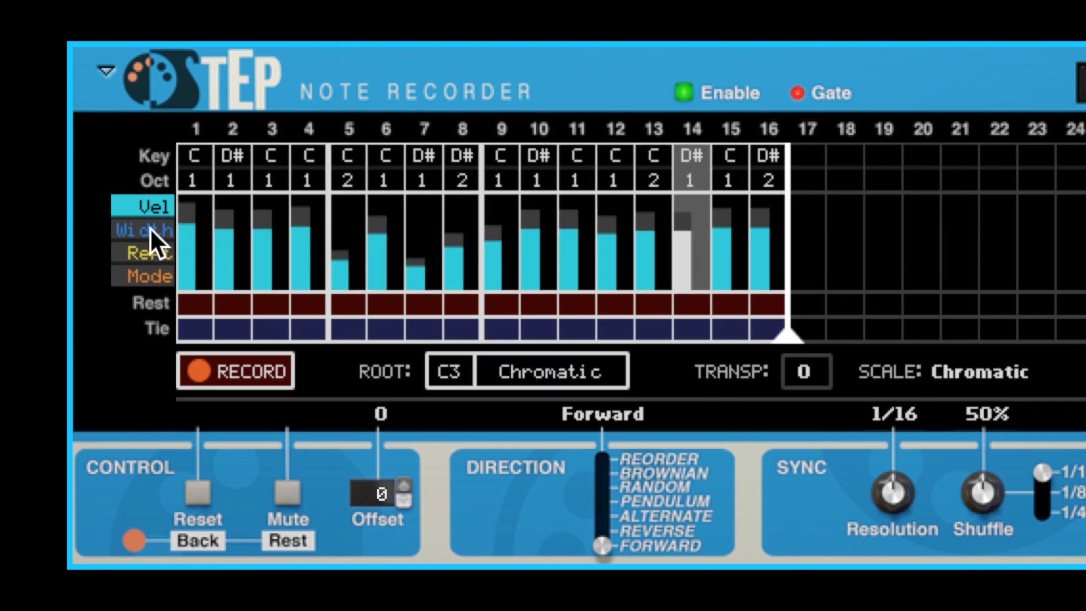
Switch to gate widths and draw a rising ramp, lengthening steps 5 and 6.
{"action": "left_click", "coordinate": [143, 231]}
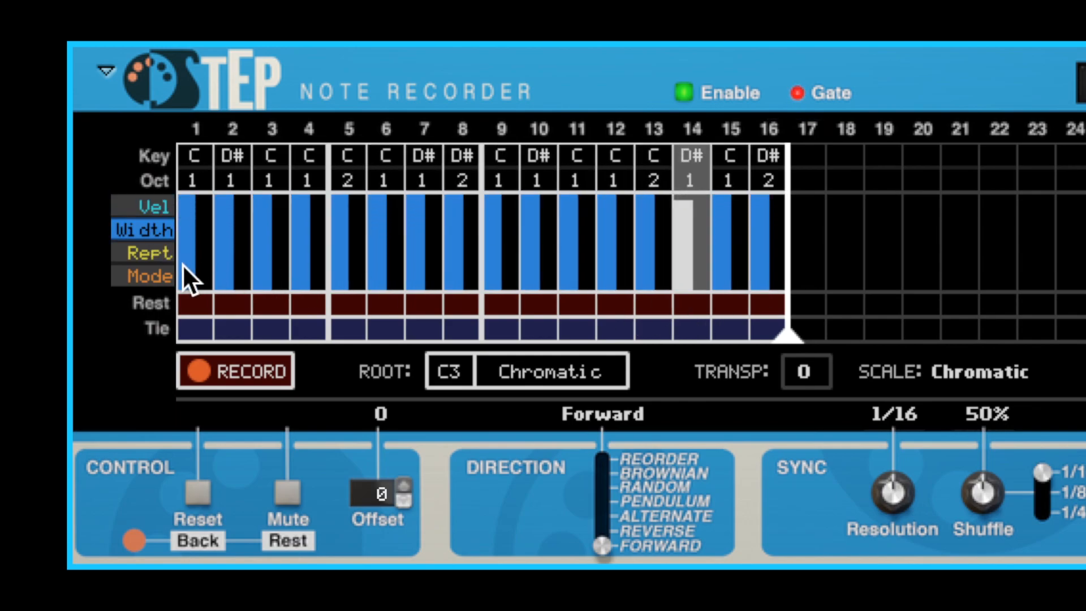
{"action": "left_click_drag", "start_coordinate": [193, 208], "coordinate": [357, 277]}
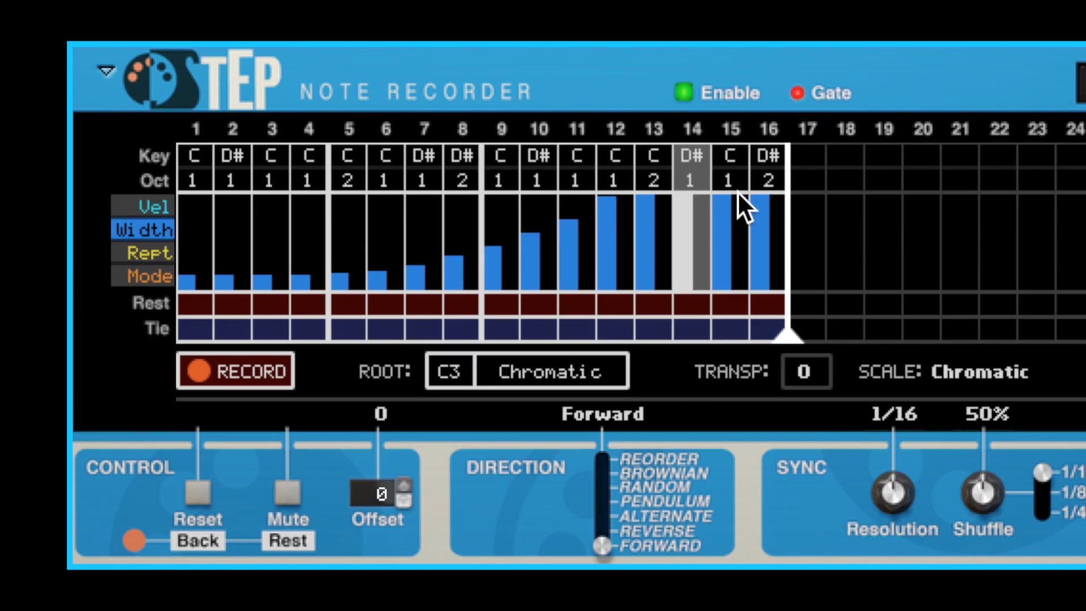
{"action": "mouse_move", "coordinate": [346, 215]}
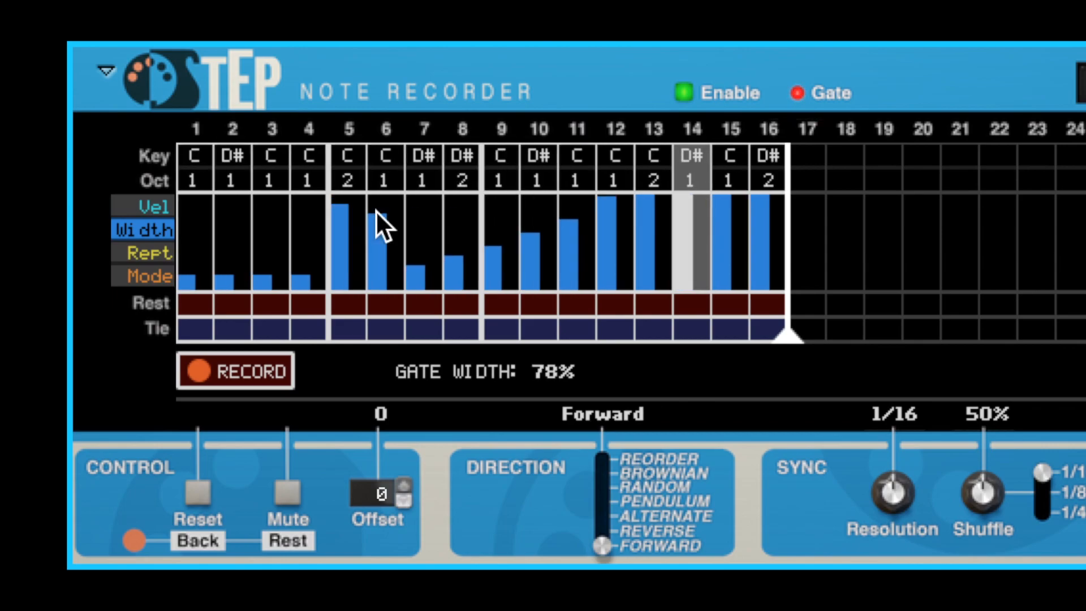
{"action": "scroll", "scroll_direction": "right", "scroll_amount": 3}
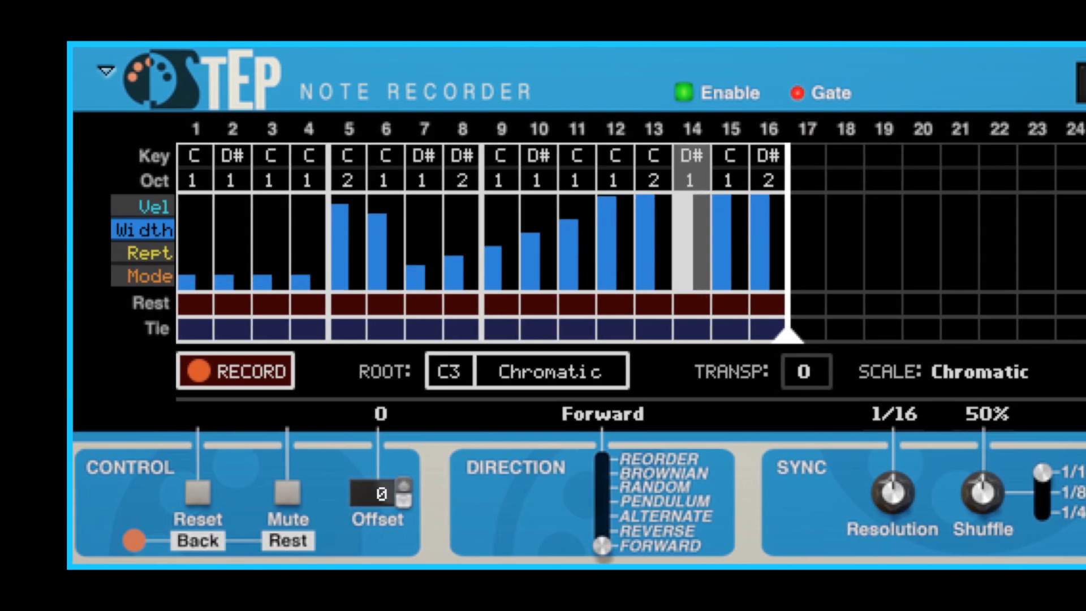
{"action": "mouse_move", "coordinate": [164, 221]}
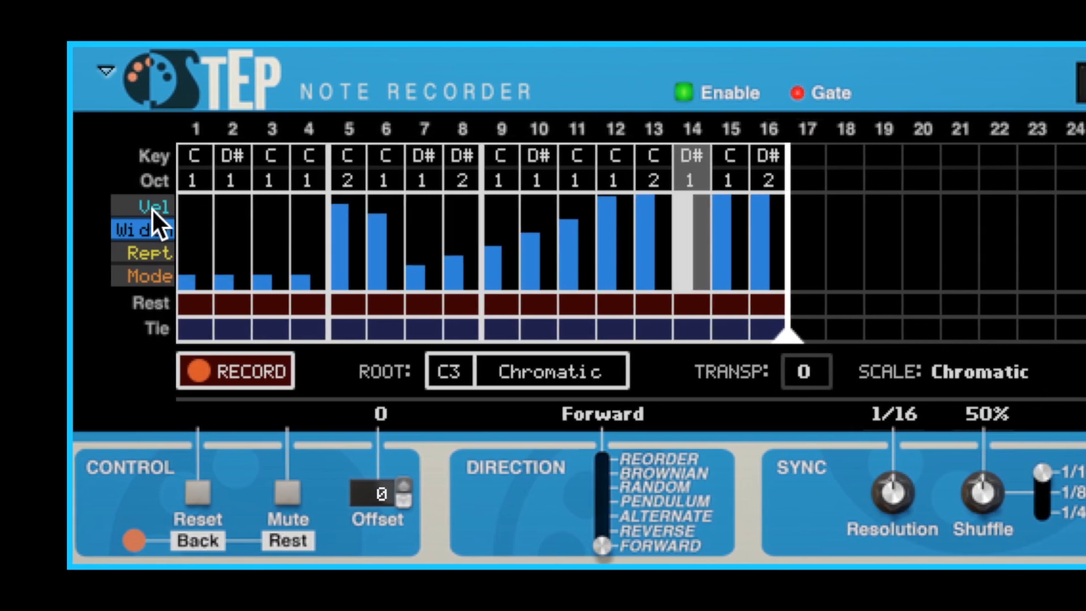
Return the display to per-step velocity values.
{"action": "left_click", "coordinate": [147, 205]}
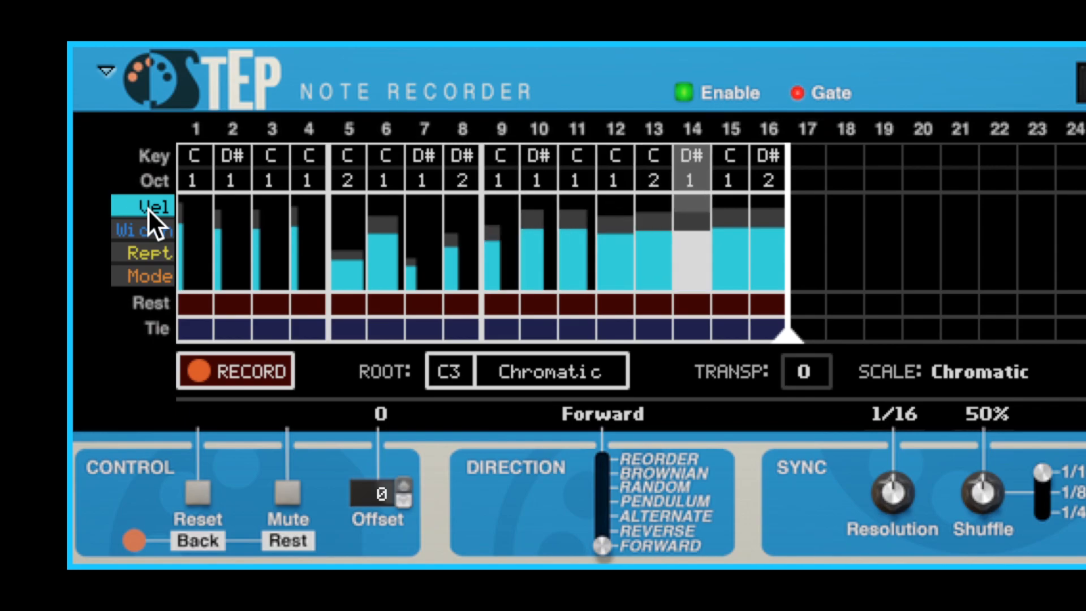
{"action": "mouse_move", "coordinate": [266, 320]}
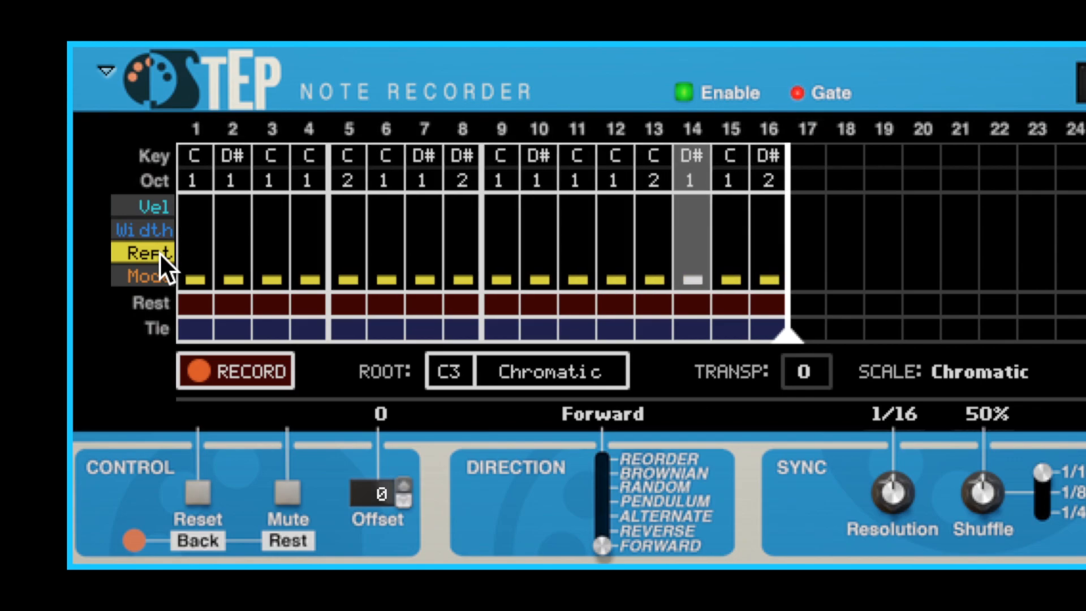
{"action": "mouse_move", "coordinate": [281, 301]}
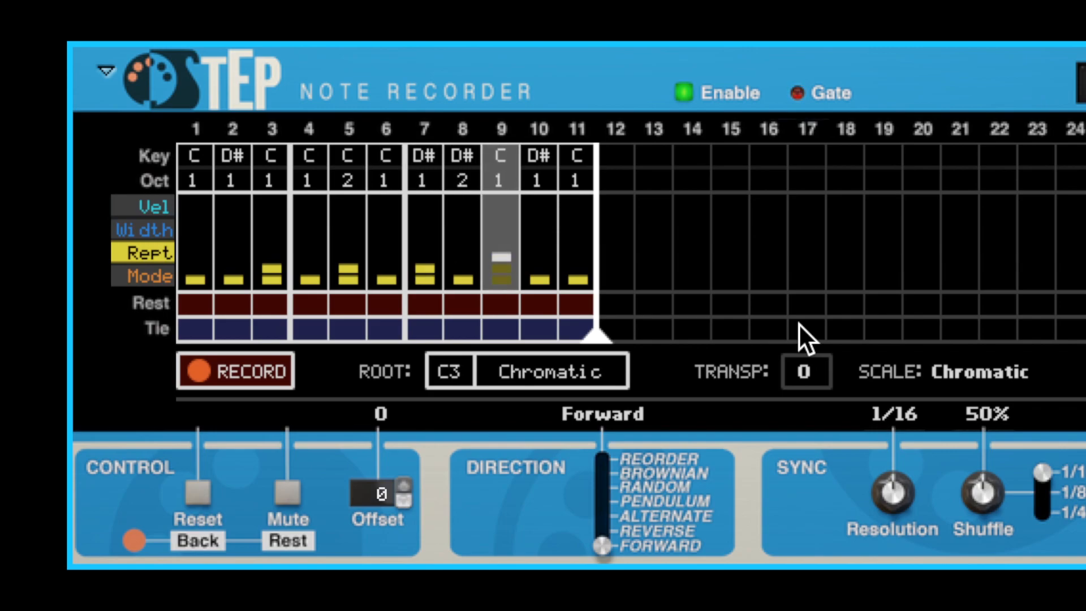
{"action": "mouse_move", "coordinate": [180, 281]}
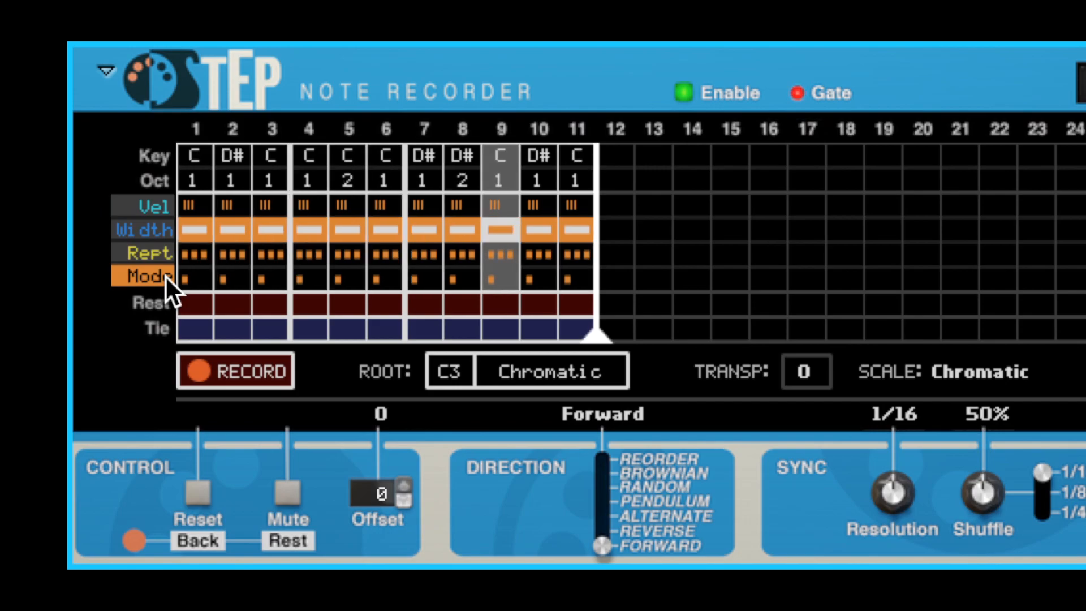
{"action": "mouse_move", "coordinate": [589, 273]}
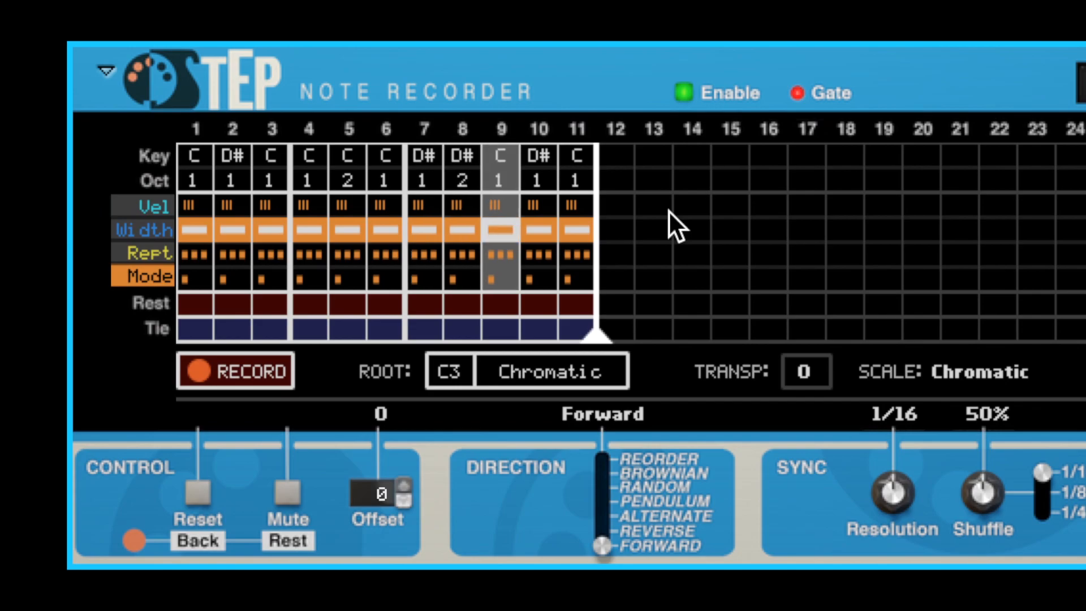
{"action": "mouse_move", "coordinate": [581, 222]}
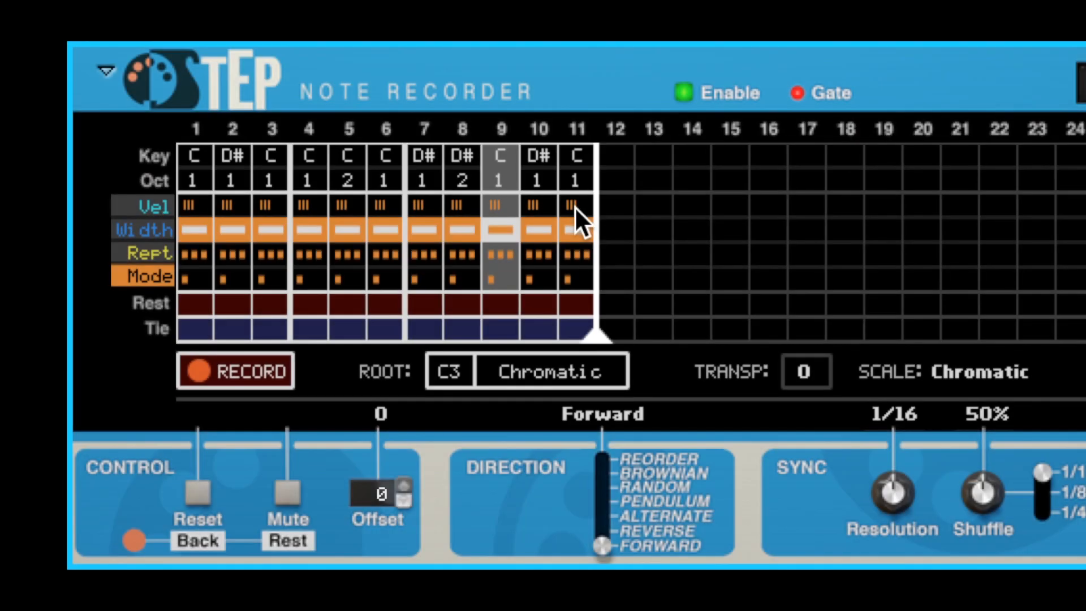
{"action": "mouse_move", "coordinate": [578, 246]}
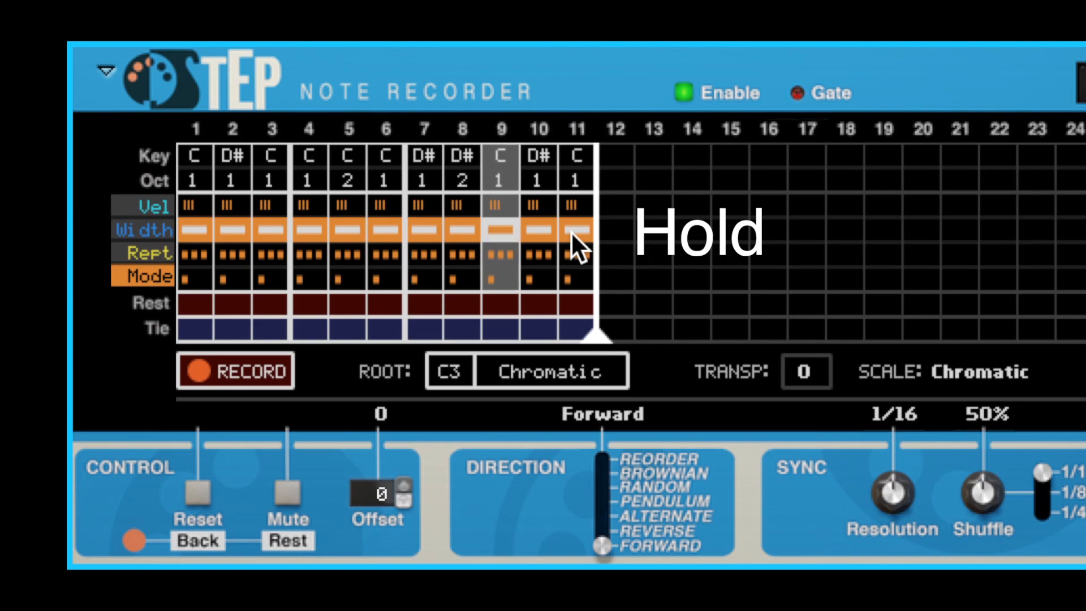
{"action": "mouse_move", "coordinate": [584, 246]}
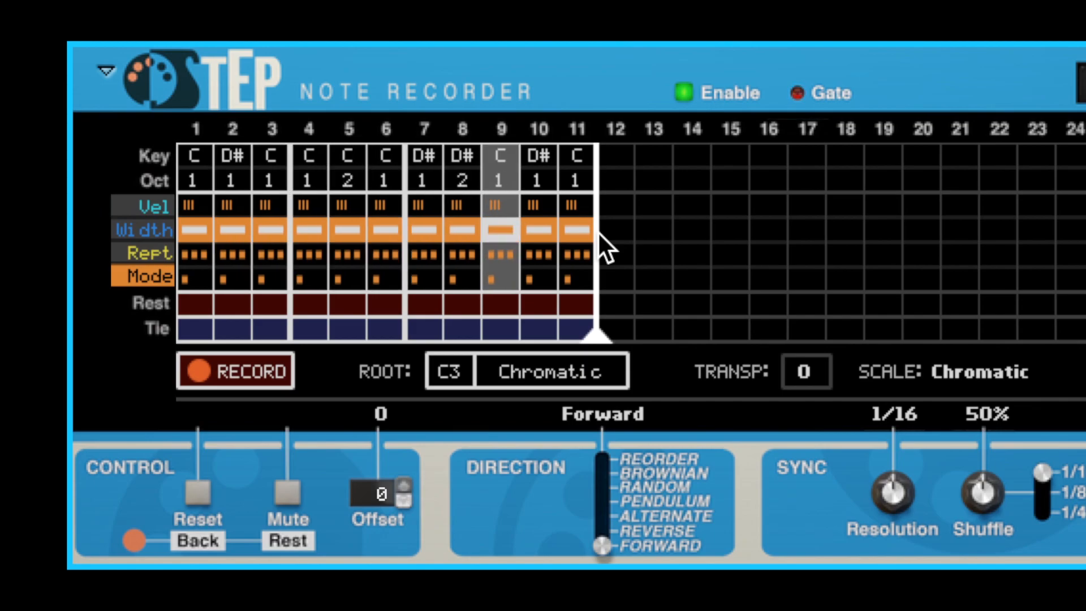
Switch every step's repeat mode from Hold to Repeat in the Mode lane.
{"action": "left_click", "coordinate": [196, 276]}
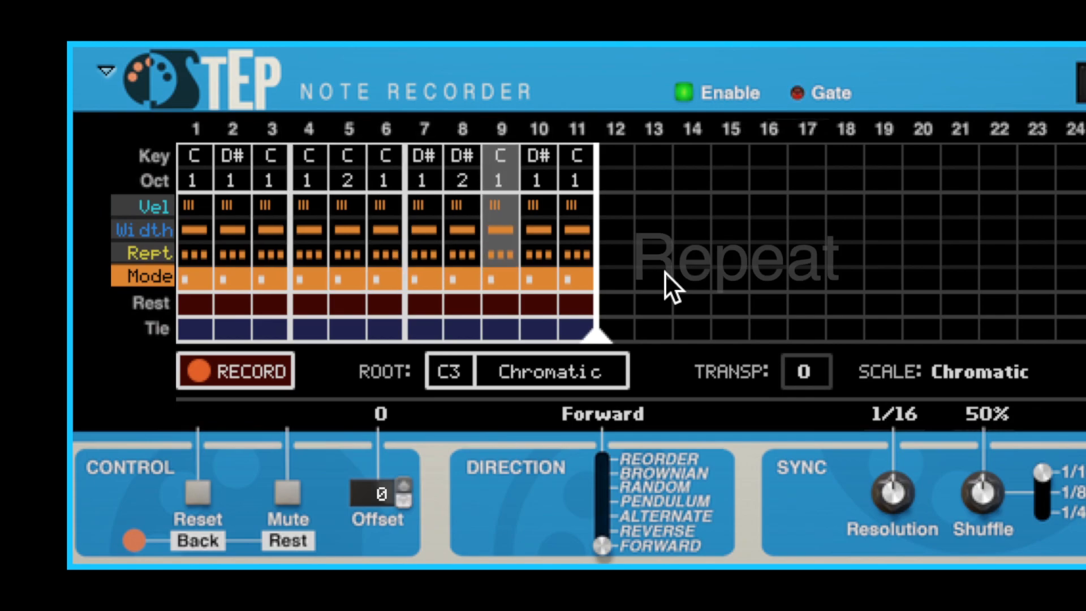
{"action": "left_click", "coordinate": [196, 251]}
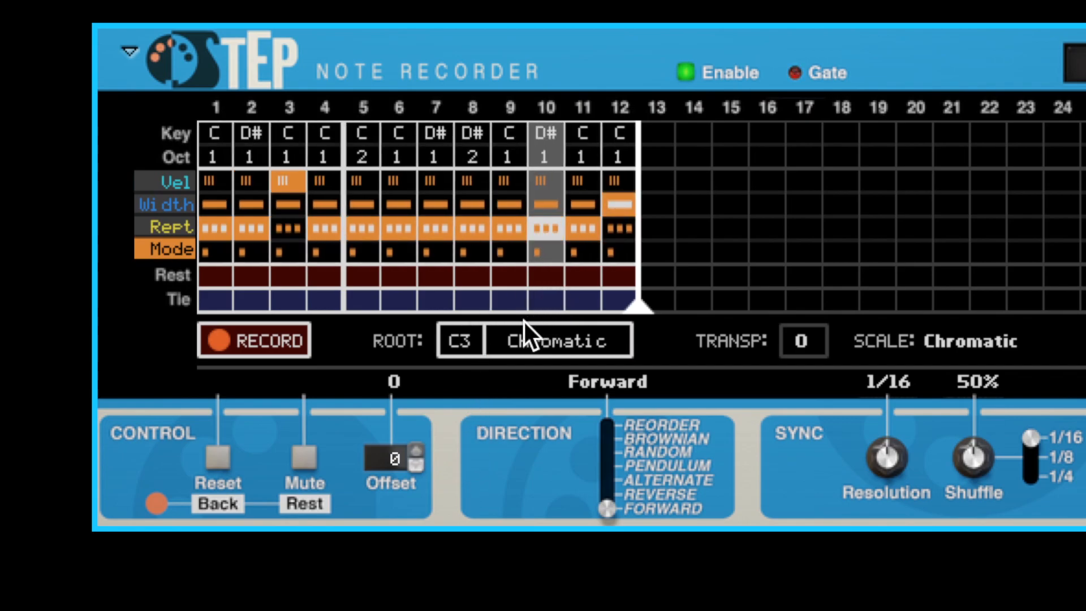
{"action": "mouse_move", "coordinate": [466, 411]}
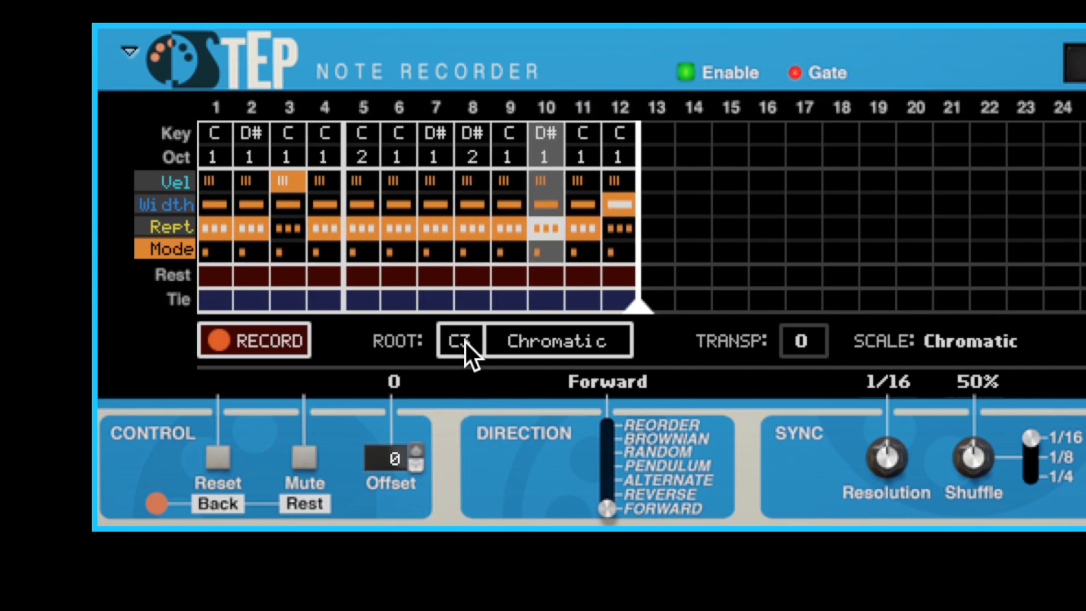
Choose C3 as the root note in the ROOT field.
{"action": "left_click", "coordinate": [458, 340]}
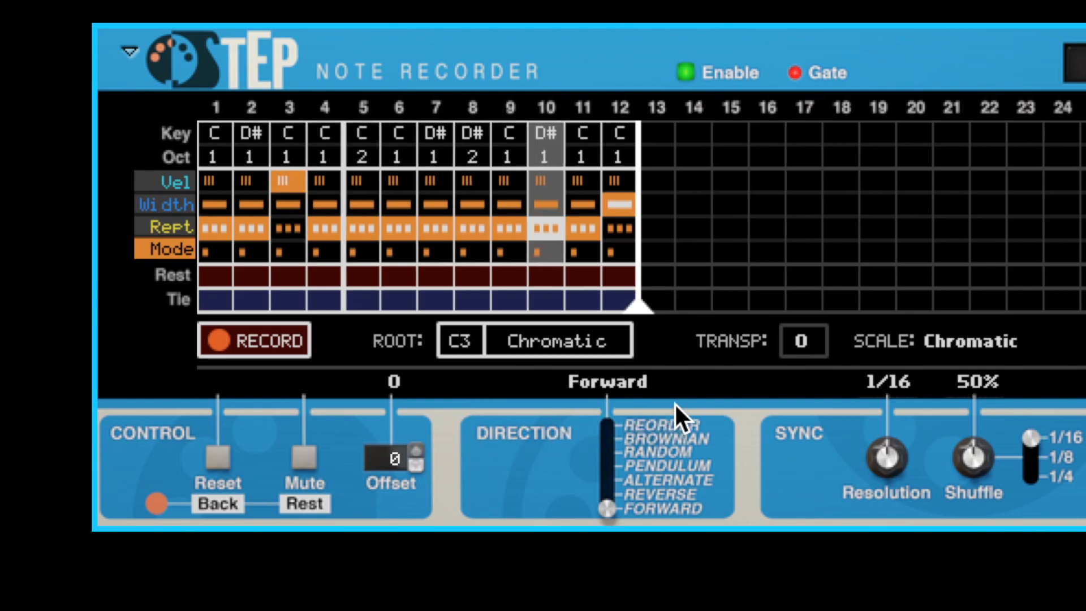
{"action": "mouse_move", "coordinate": [721, 395]}
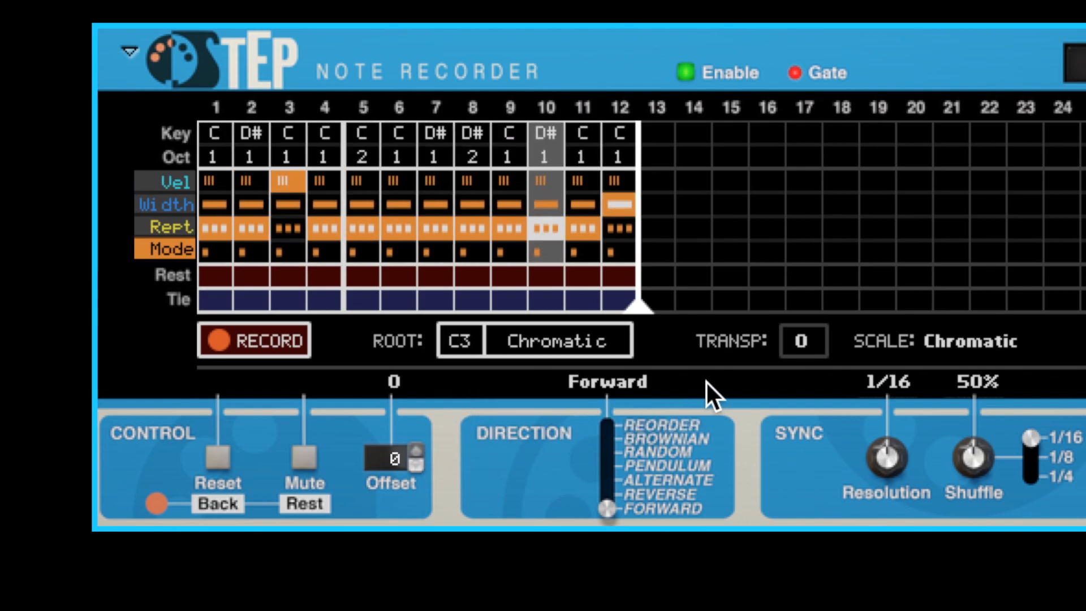
{"action": "mouse_move", "coordinate": [571, 353]}
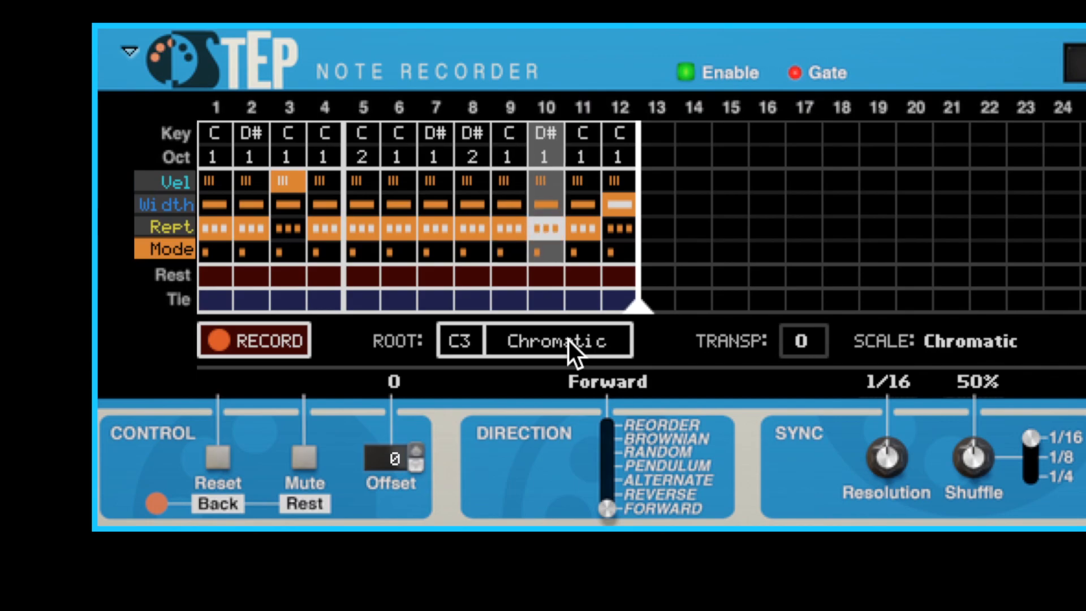
{"action": "left_click", "coordinate": [557, 340]}
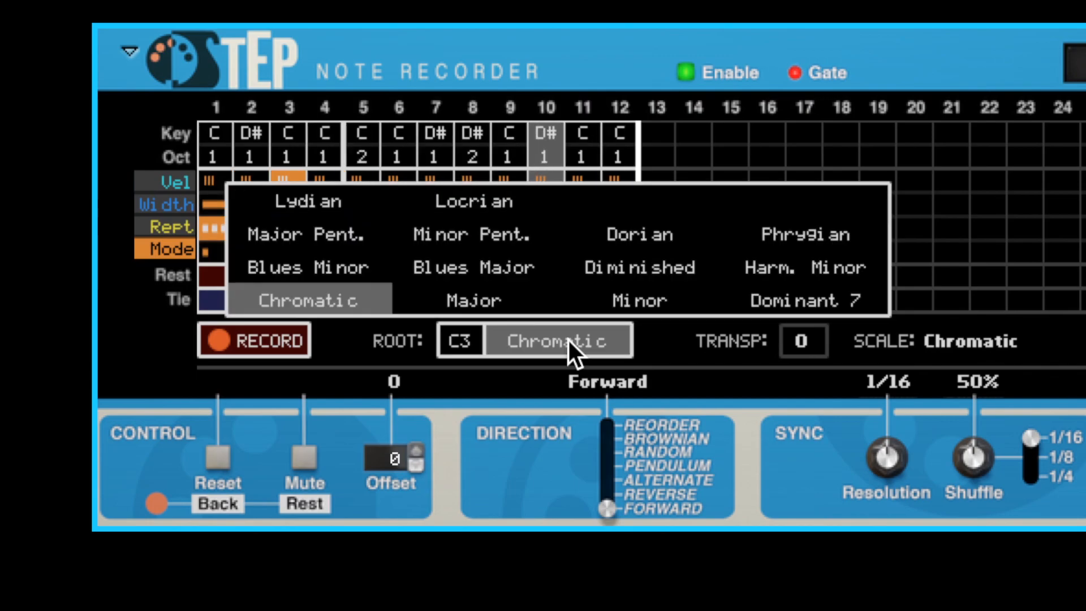
{"action": "left_click", "coordinate": [473, 300]}
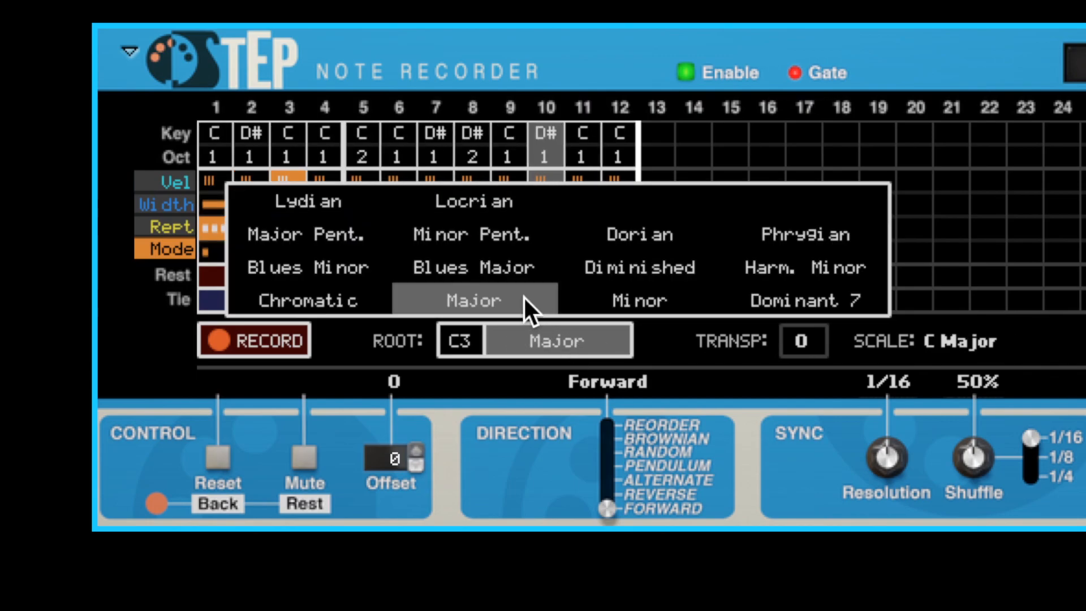
{"action": "mouse_move", "coordinate": [528, 319]}
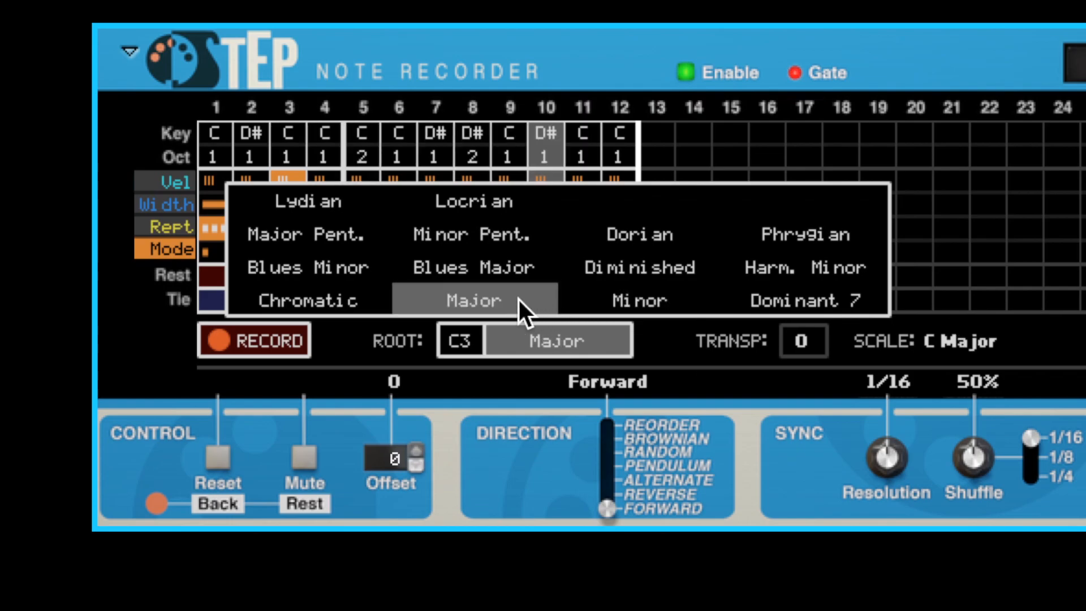
{"action": "left_click", "coordinate": [306, 267]}
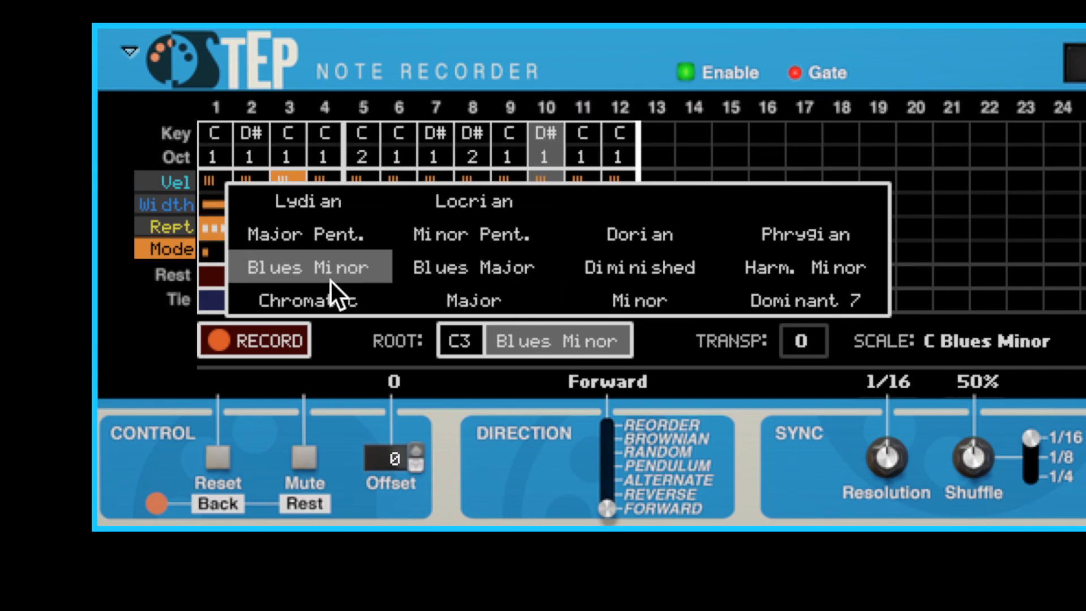
{"action": "left_click", "coordinate": [307, 301]}
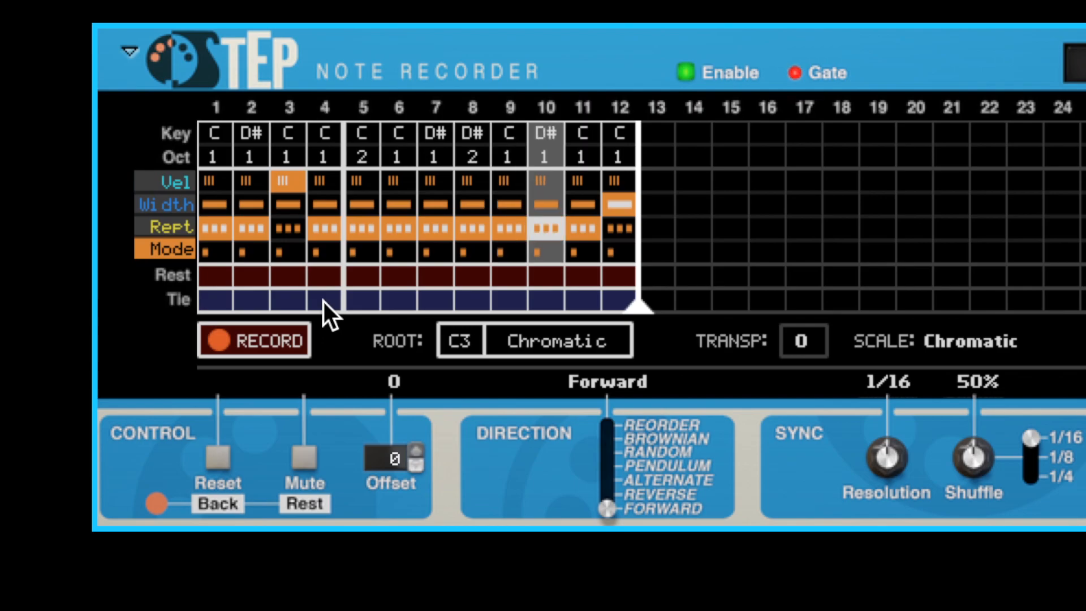
{"action": "mouse_move", "coordinate": [662, 452]}
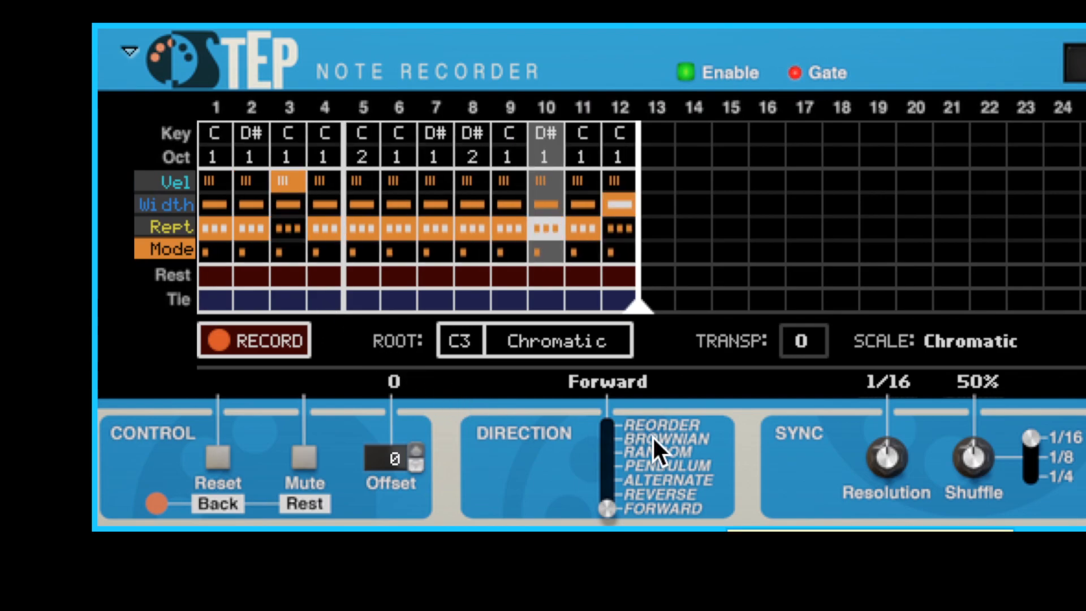
{"action": "mouse_move", "coordinate": [858, 363]}
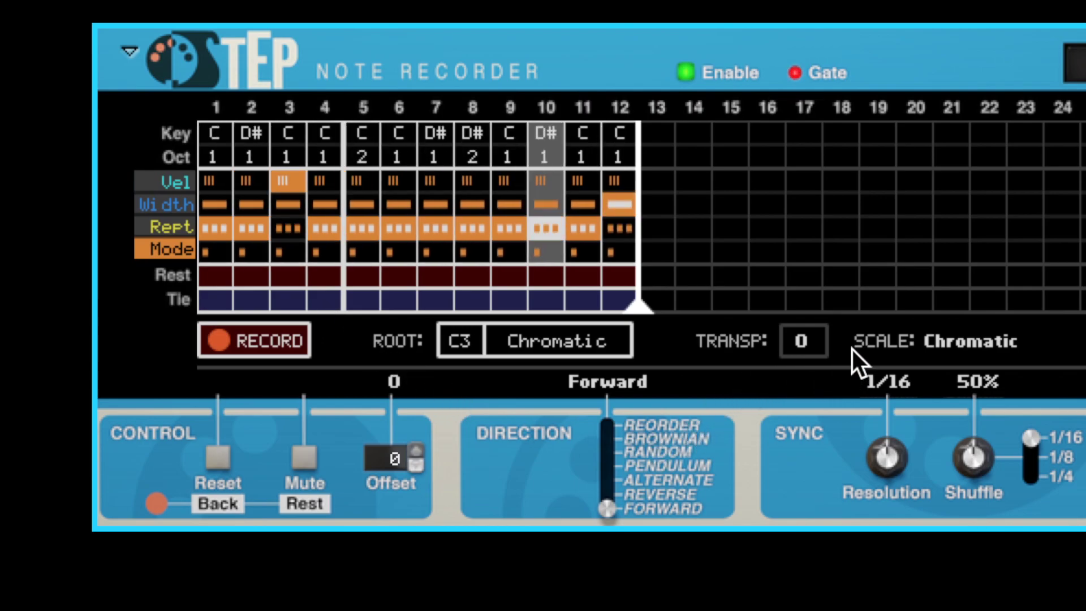
{"action": "mouse_move", "coordinate": [821, 353]}
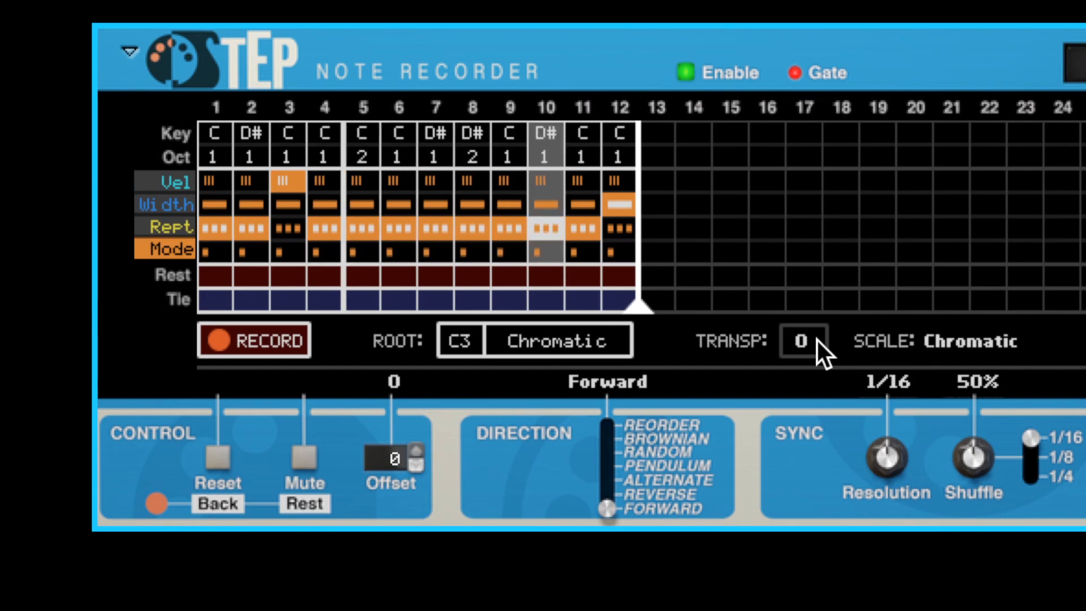
{"action": "mouse_move", "coordinate": [847, 354]}
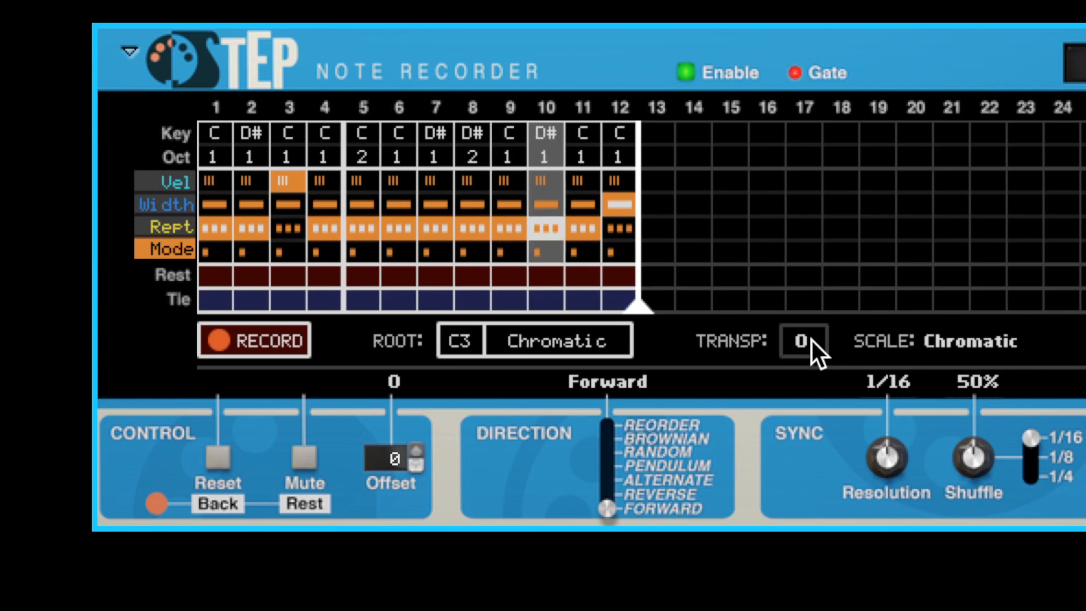
{"action": "left_click", "coordinate": [803, 341]}
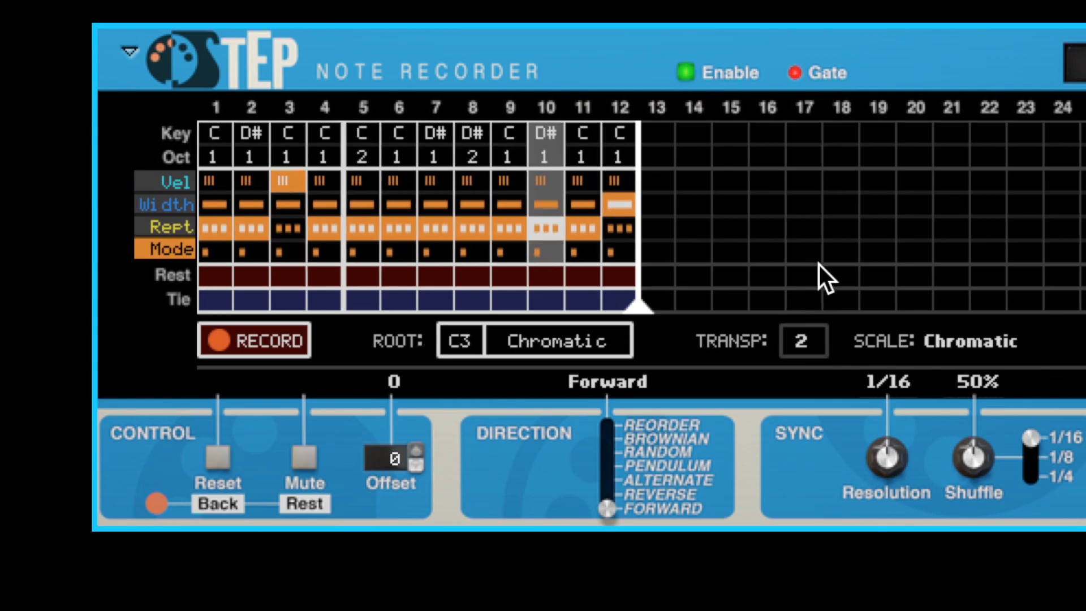
{"action": "mouse_move", "coordinate": [883, 336]}
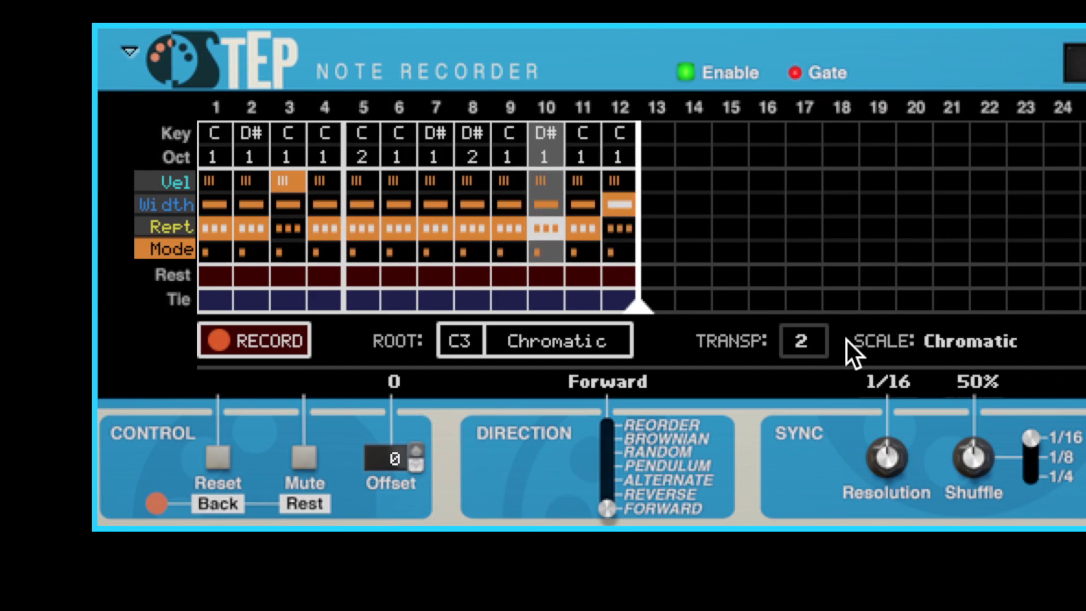
{"action": "mouse_move", "coordinate": [821, 354]}
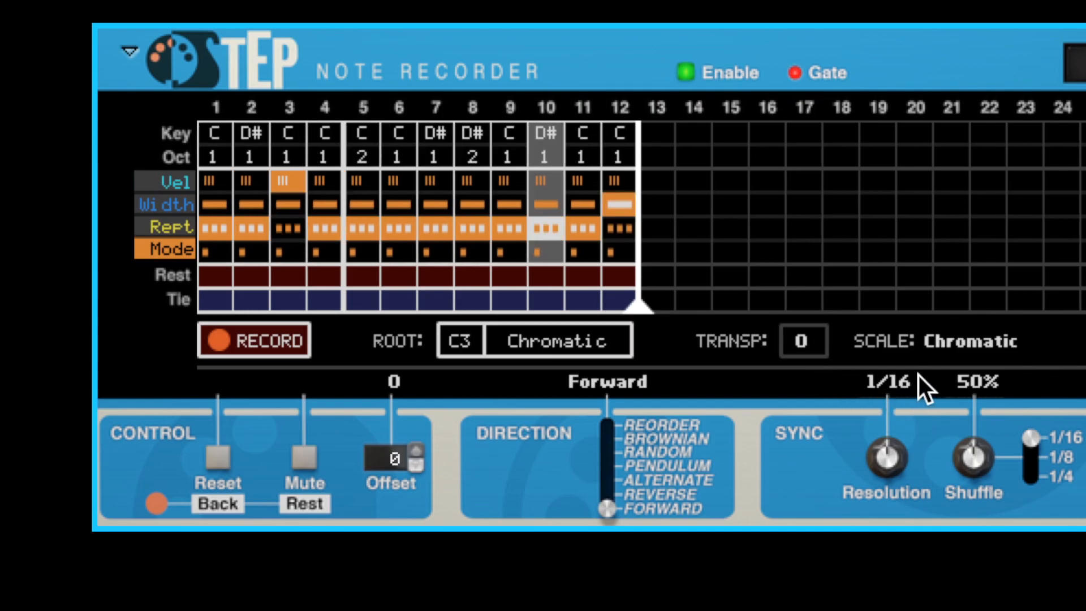
{"action": "mouse_move", "coordinate": [926, 393]}
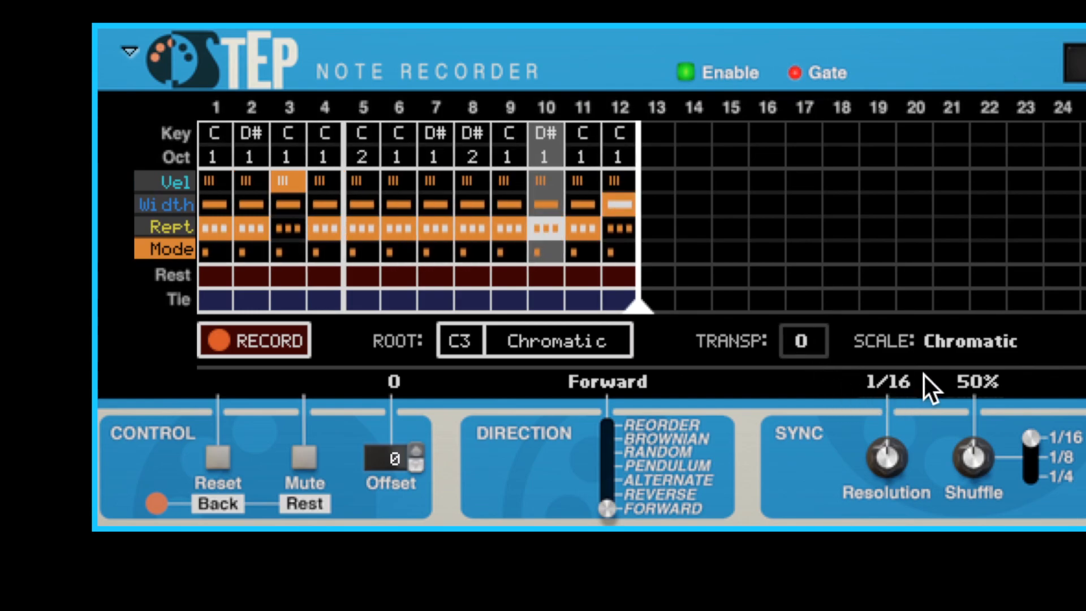